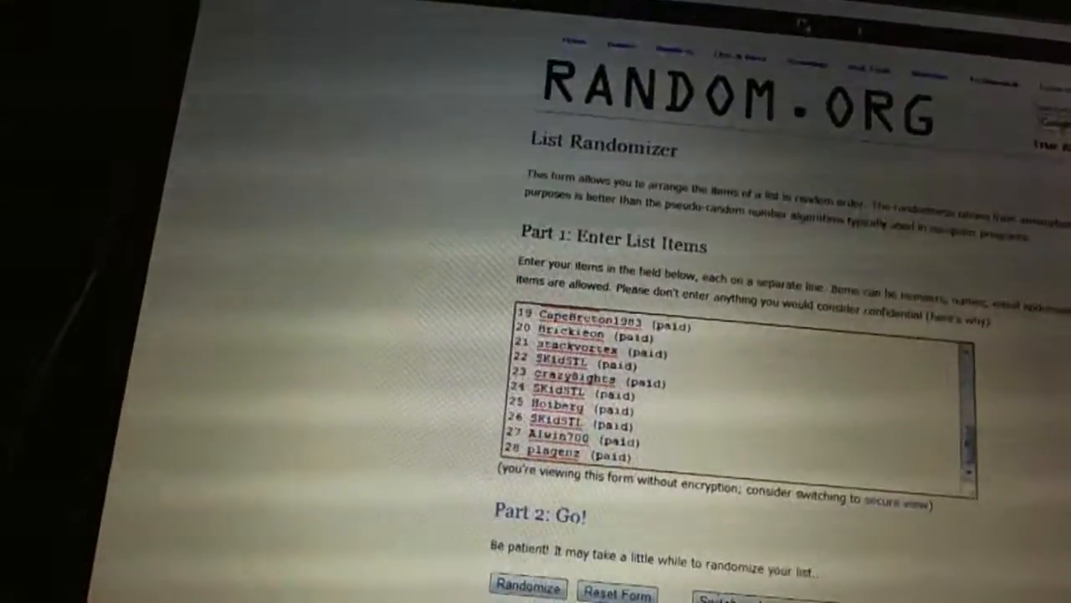
# Step: Randomize the order of the 28 pasted participant names in the List Randomizer
pyautogui.click(527, 585)
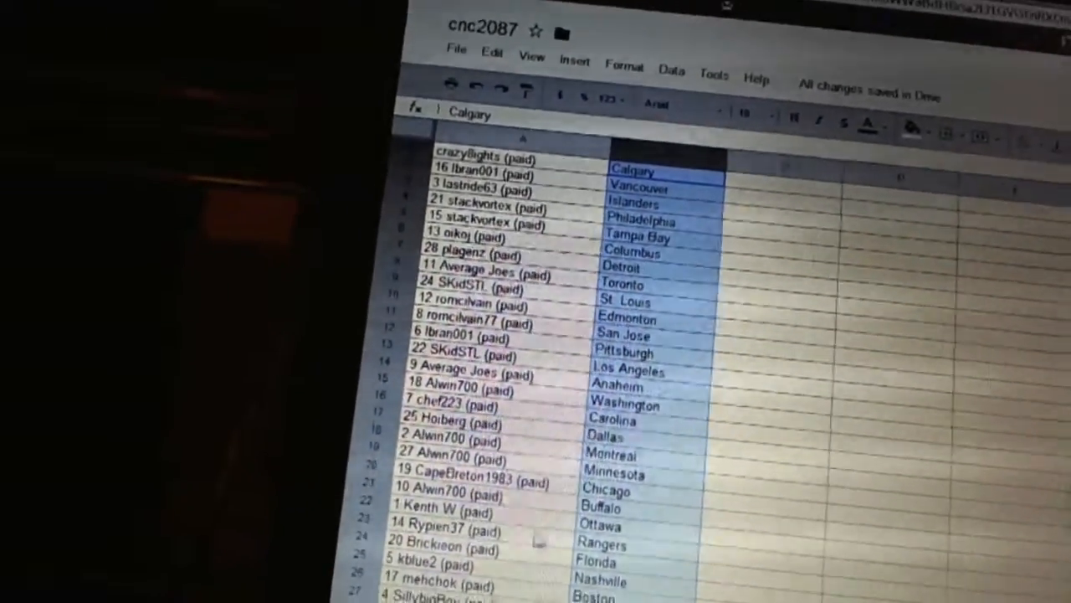
# Step: Scroll down the sheet to check all 28 entrants paired with teams through Winnipeg
pyautogui.scroll(-3)
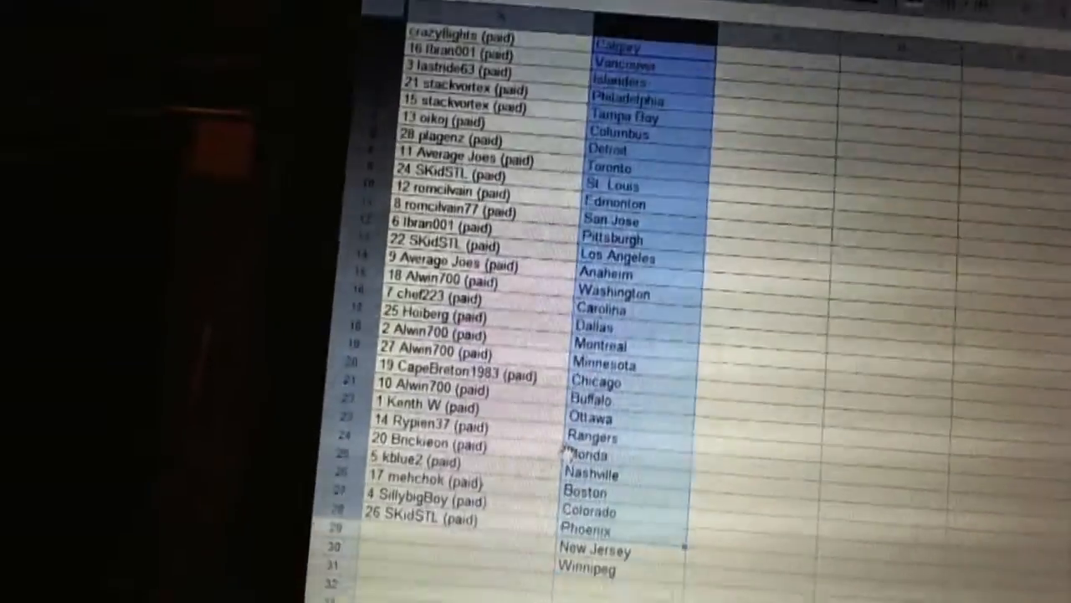